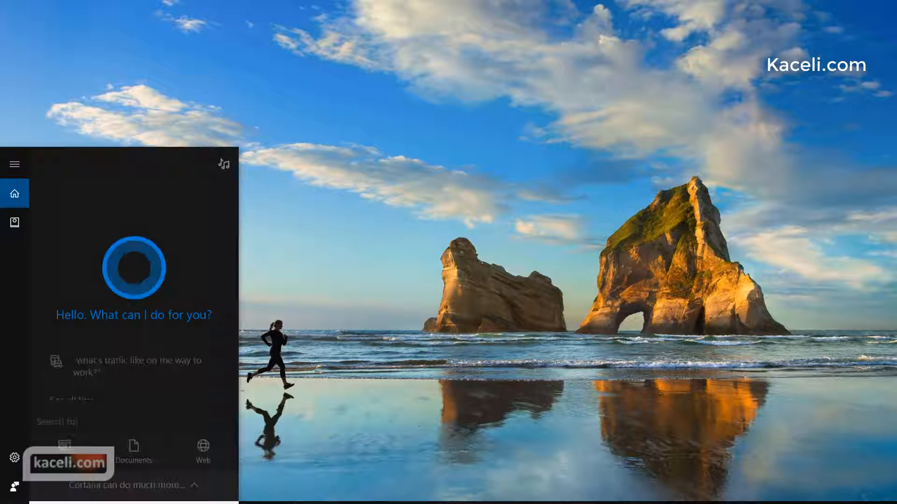
- Launch PowerPoint 2016 from a Start menu search for "p"
{"action": "type", "text": "p"}
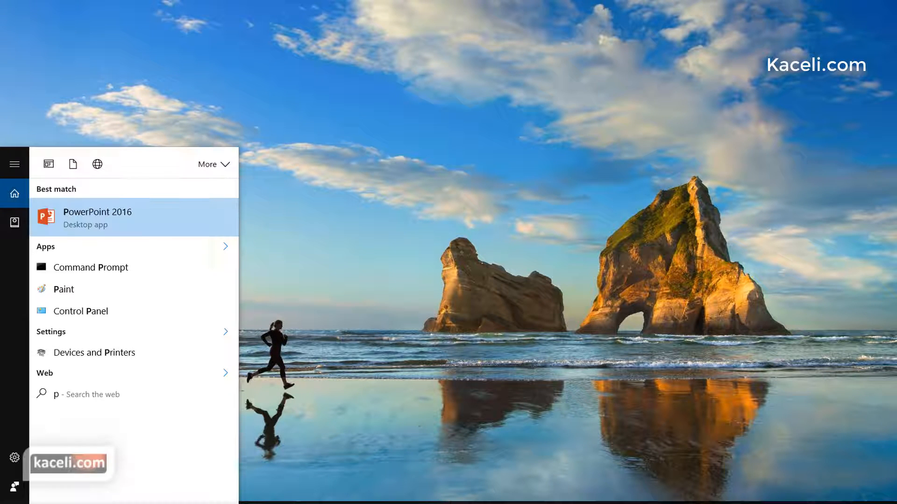
{"action": "left_click", "coordinate": [97, 218]}
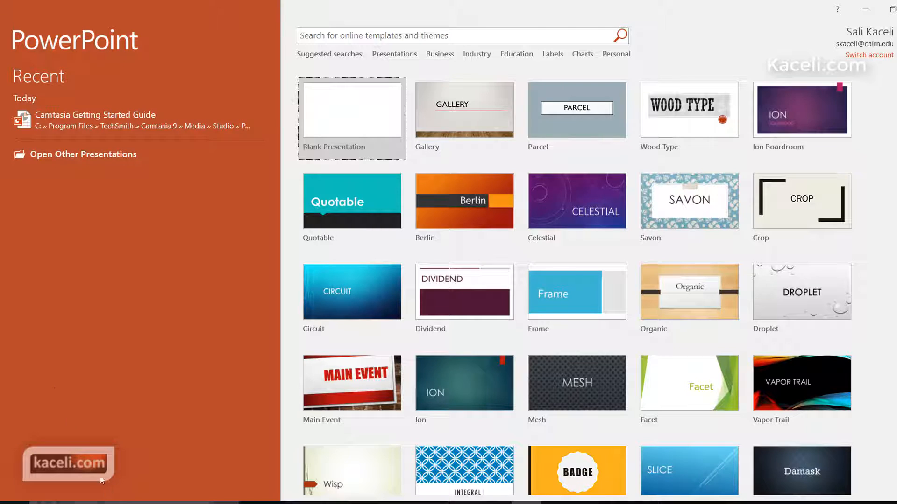
{"action": "mouse_move", "coordinate": [355, 125]}
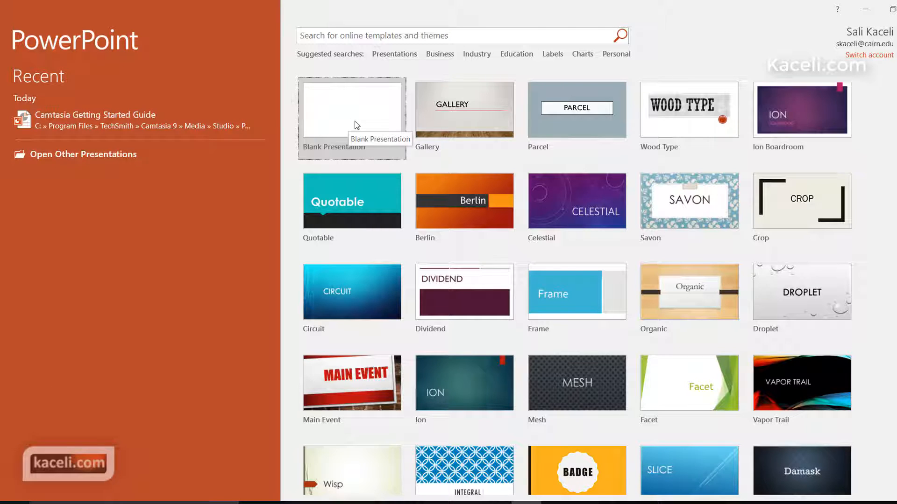
- Start a new Blank Presentation from the PowerPoint start screen
{"action": "left_click", "coordinate": [351, 116]}
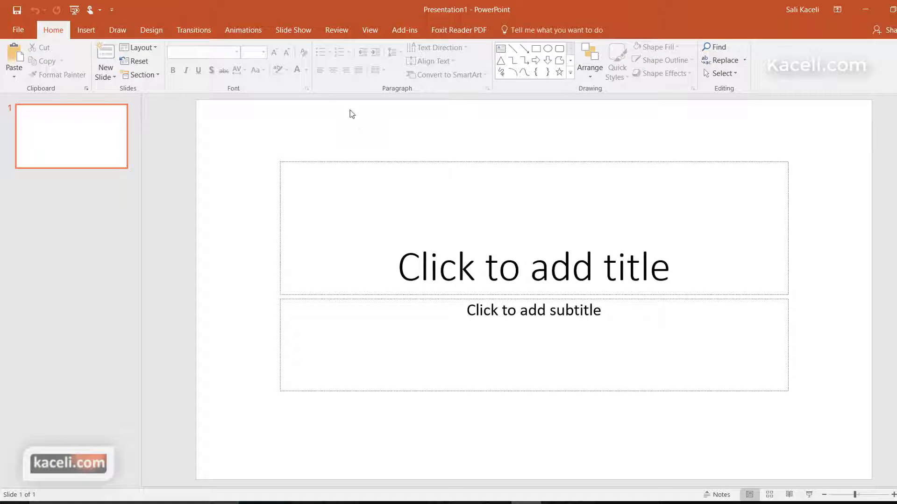
{"action": "mouse_move", "coordinate": [89, 143]}
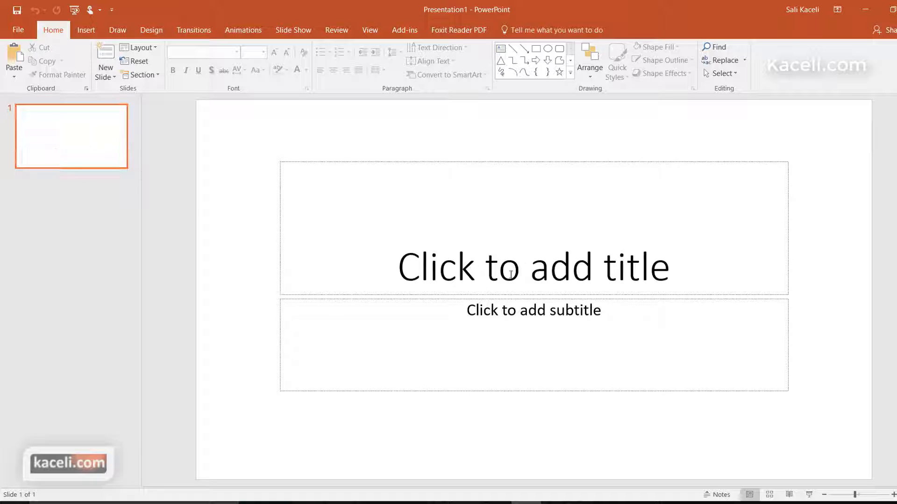
{"action": "mouse_move", "coordinate": [293, 213]}
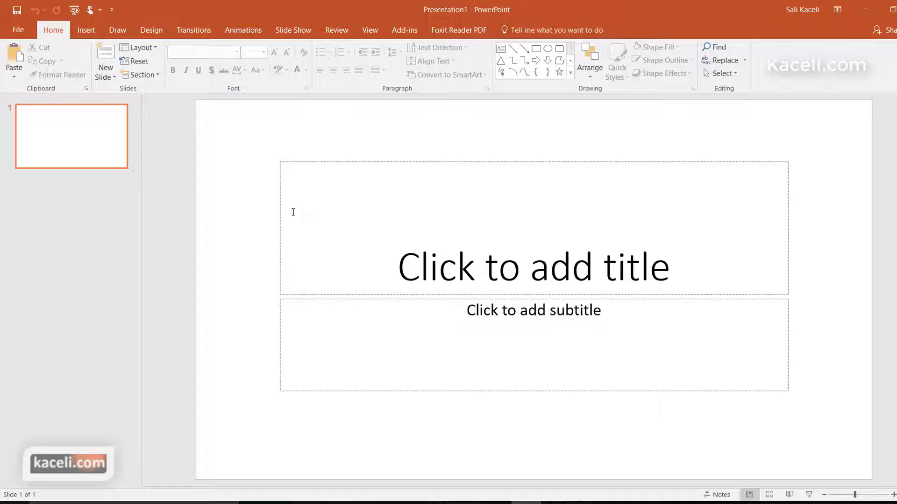
{"action": "mouse_move", "coordinate": [206, 96]}
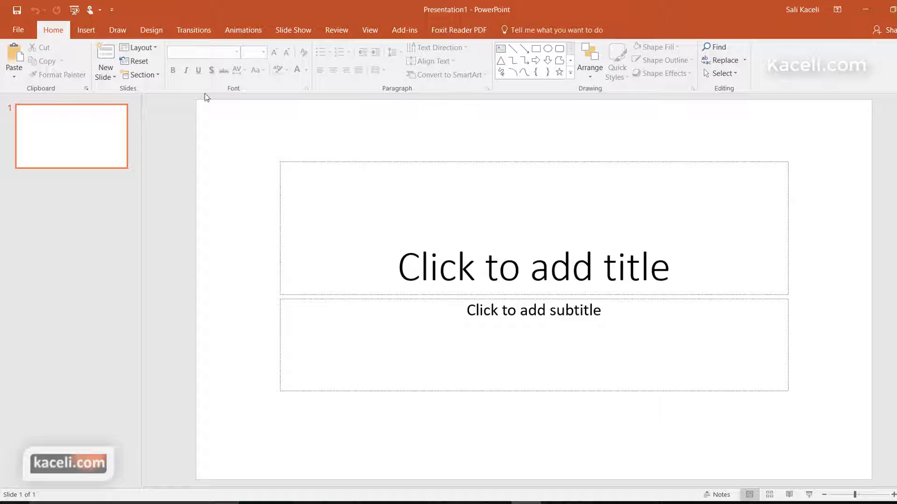
{"action": "mouse_move", "coordinate": [140, 48]}
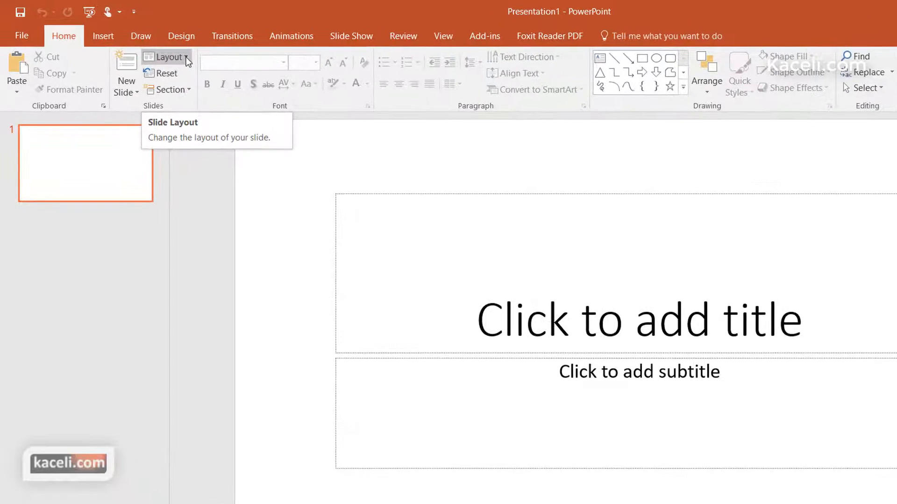
{"action": "left_click", "coordinate": [166, 56]}
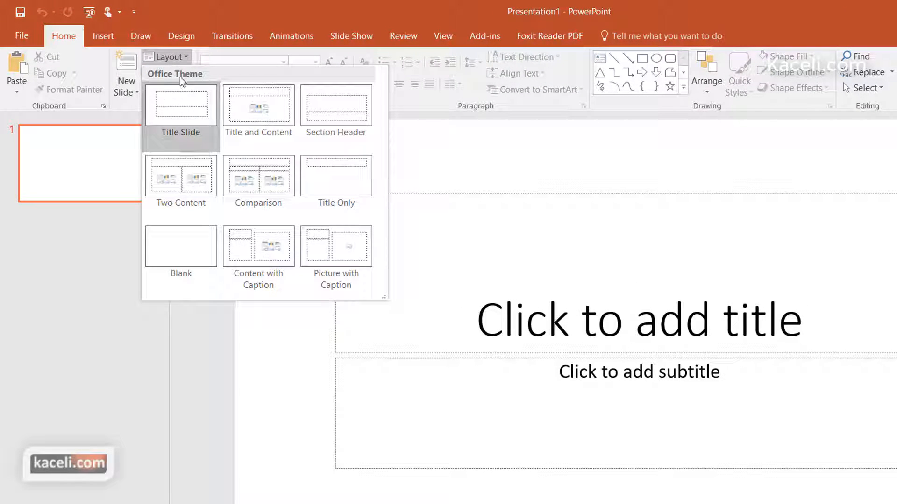
{"action": "mouse_move", "coordinate": [69, 36]}
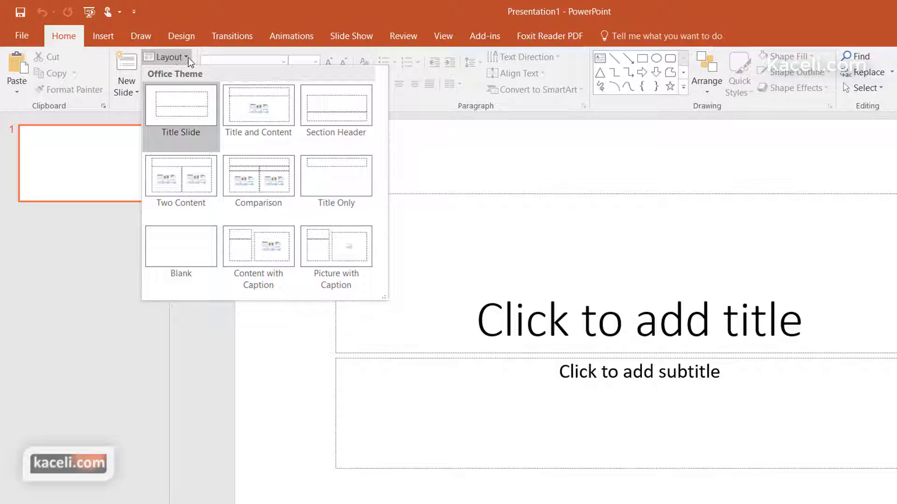
{"action": "mouse_move", "coordinate": [183, 123]}
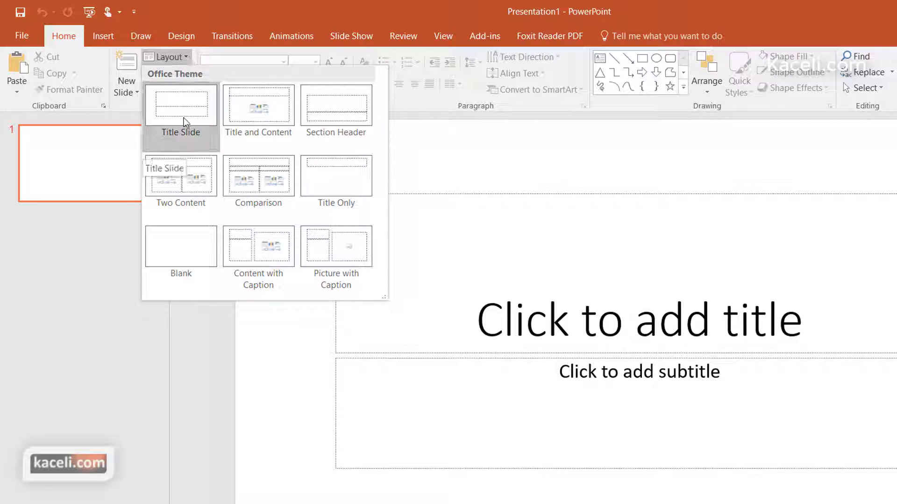
{"action": "mouse_move", "coordinate": [253, 121]}
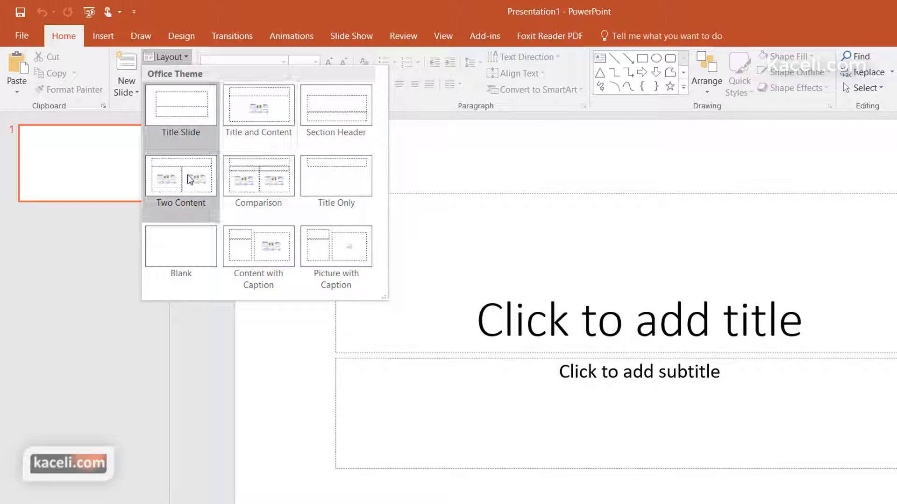
{"action": "mouse_move", "coordinate": [251, 190]}
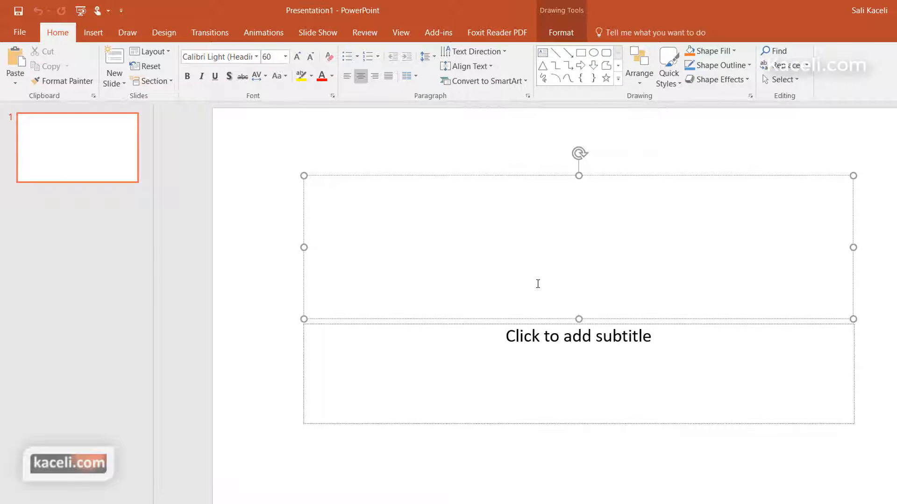
- Enter the title "Using PowerPoint 2016" and an author byline subtitle on the title slide
{"action": "left_click", "coordinate": [578, 284]}
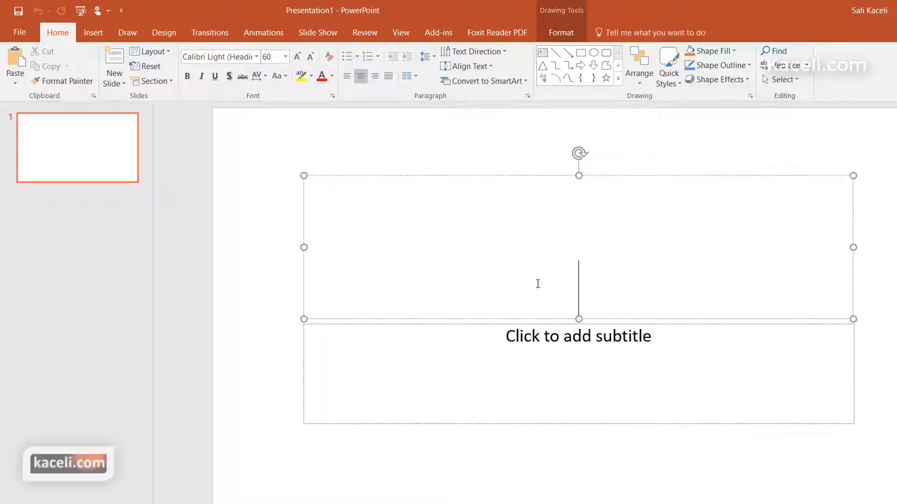
{"action": "type", "text": "Using PowerPoint 2016"}
{"action": "left_click", "coordinate": [578, 373]}
{"action": "type", "text": "By Sali Kaceli"}
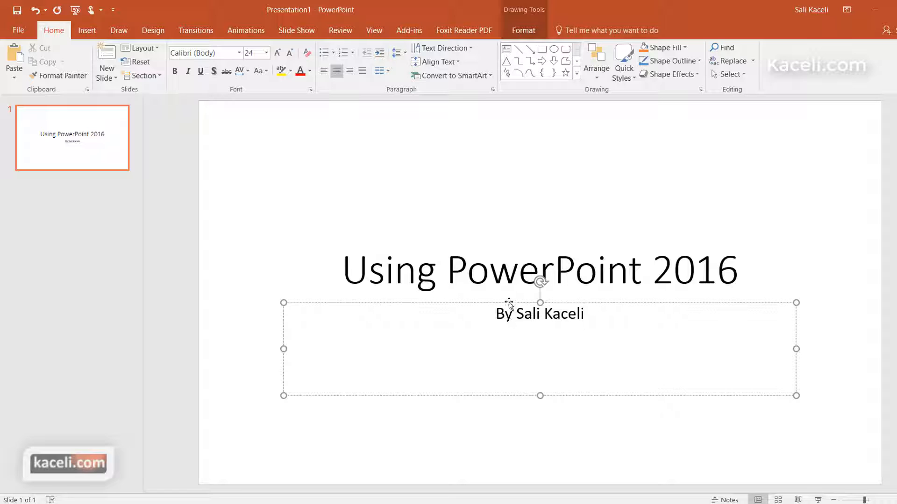
{"action": "left_click", "coordinate": [516, 269]}
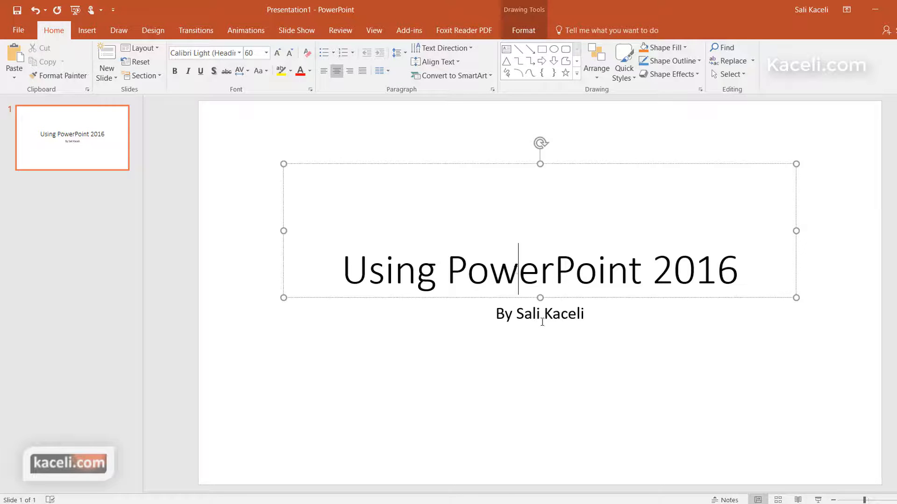
{"action": "left_click", "coordinate": [540, 313]}
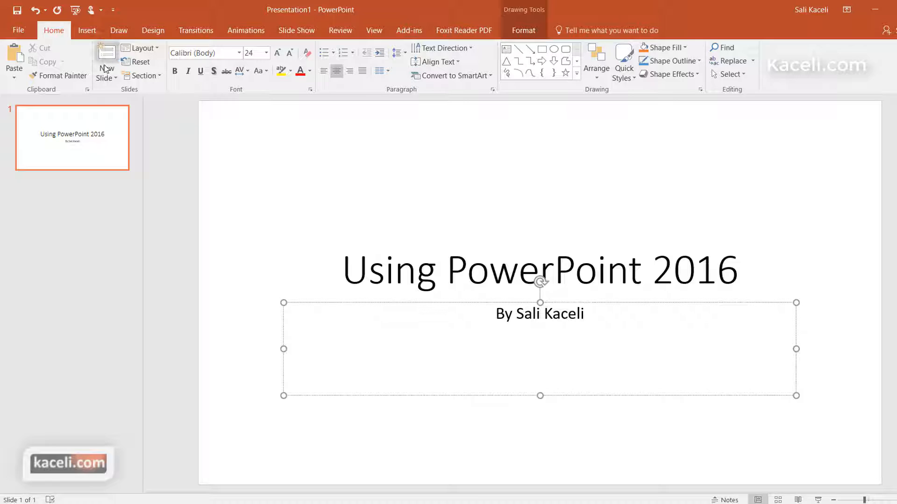
{"action": "mouse_move", "coordinate": [108, 61]}
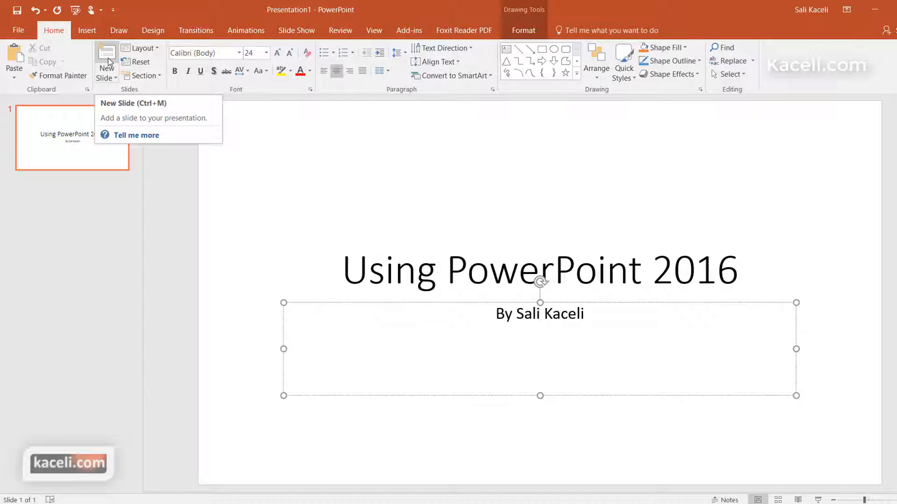
{"action": "mouse_move", "coordinate": [70, 47]}
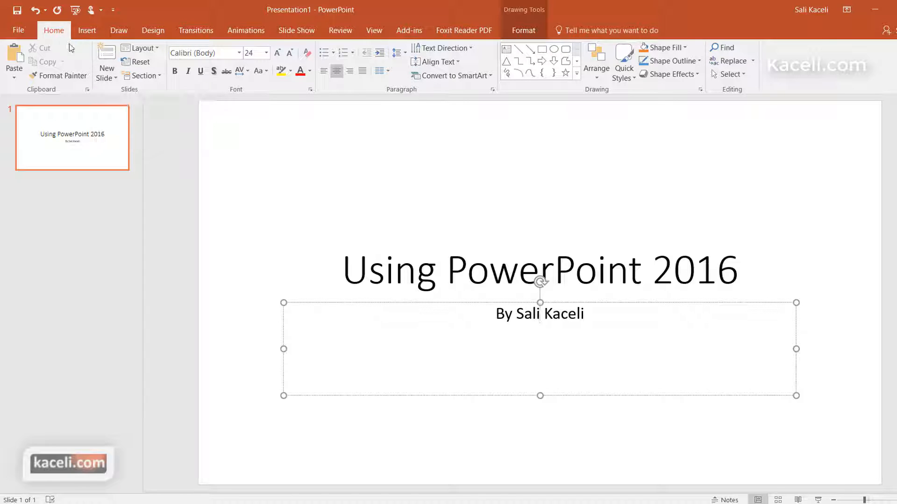
- Insert a second slide with the Title and Content layout
{"action": "left_click", "coordinate": [105, 56]}
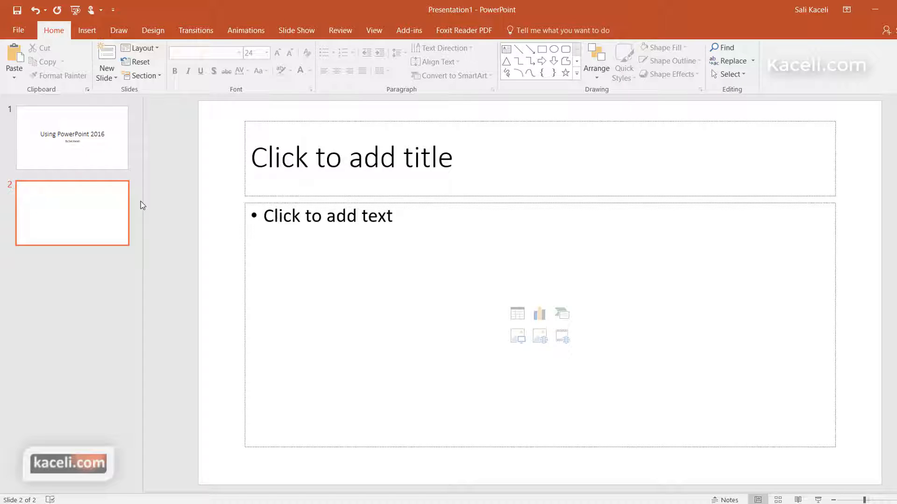
{"action": "mouse_move", "coordinate": [117, 154]}
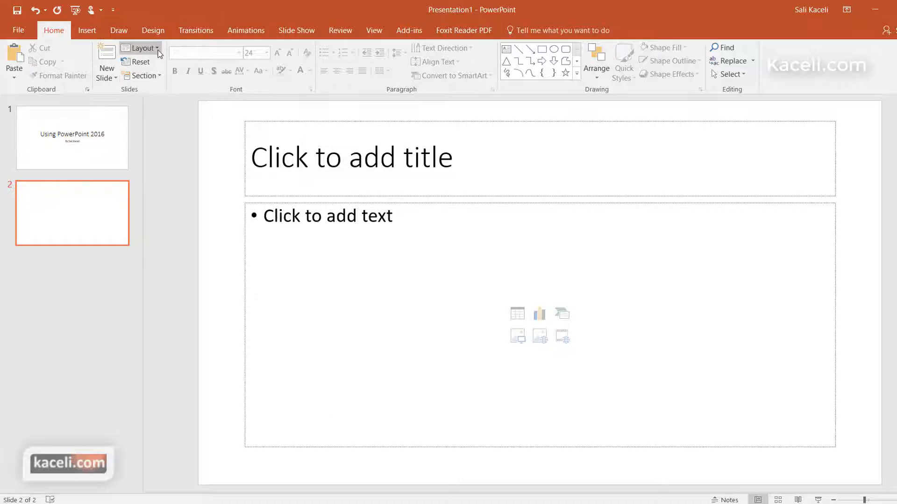
{"action": "mouse_move", "coordinate": [104, 148]}
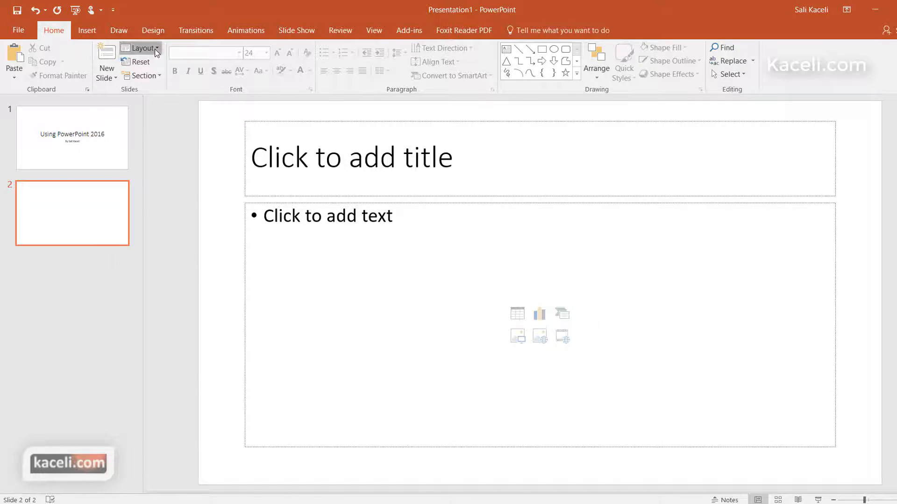
- Switch slide 2 to the Two Content layout, then back to Title and Content
{"action": "left_click", "coordinate": [141, 49]}
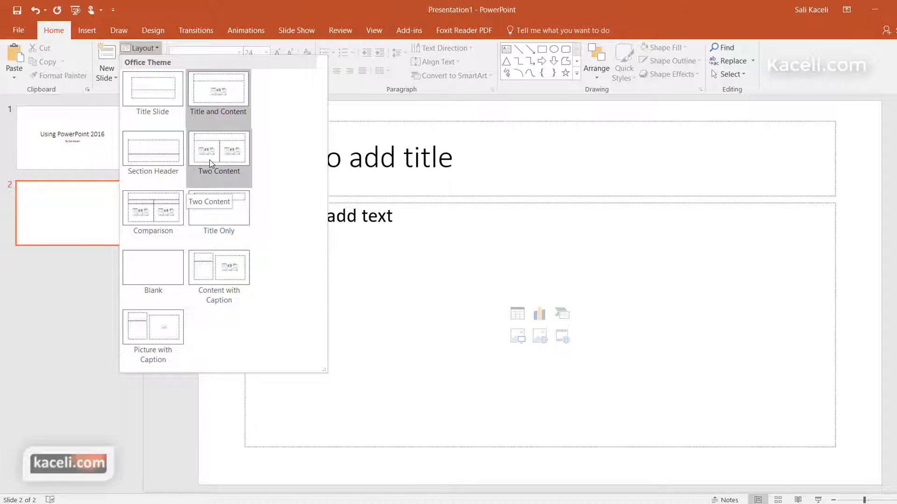
{"action": "left_click", "coordinate": [219, 148]}
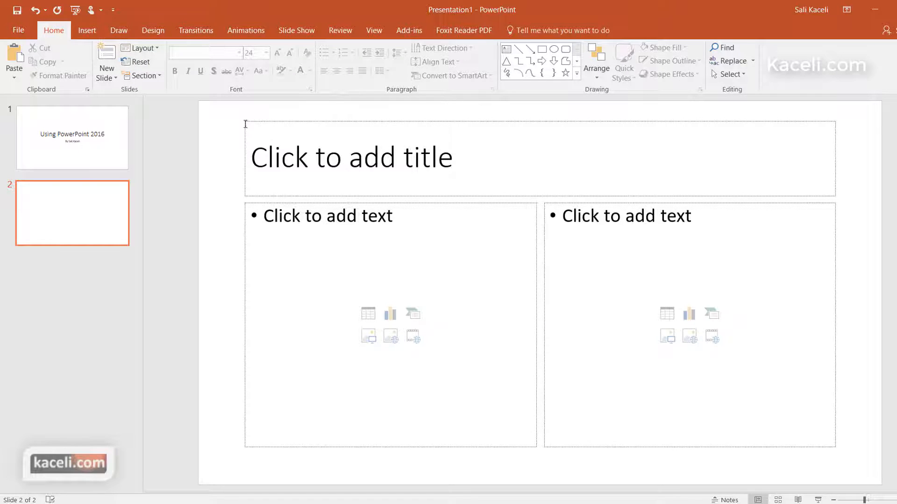
{"action": "left_click", "coordinate": [142, 48]}
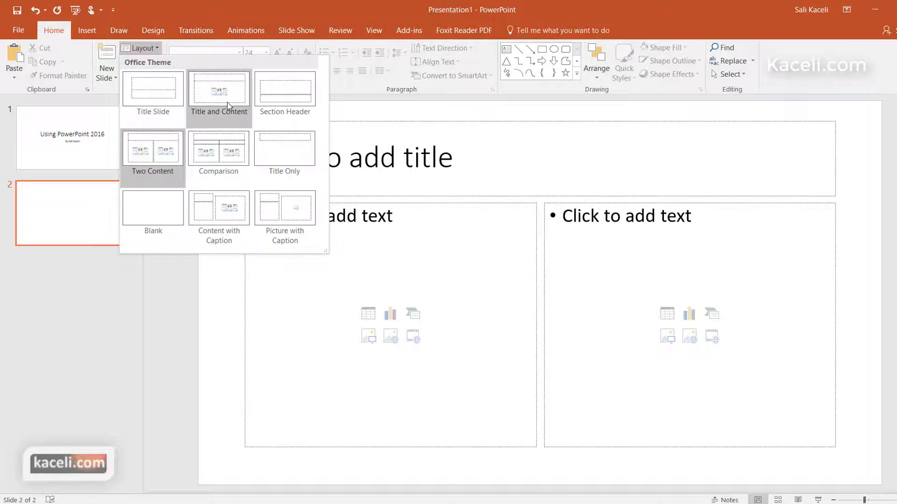
{"action": "left_click", "coordinate": [218, 89]}
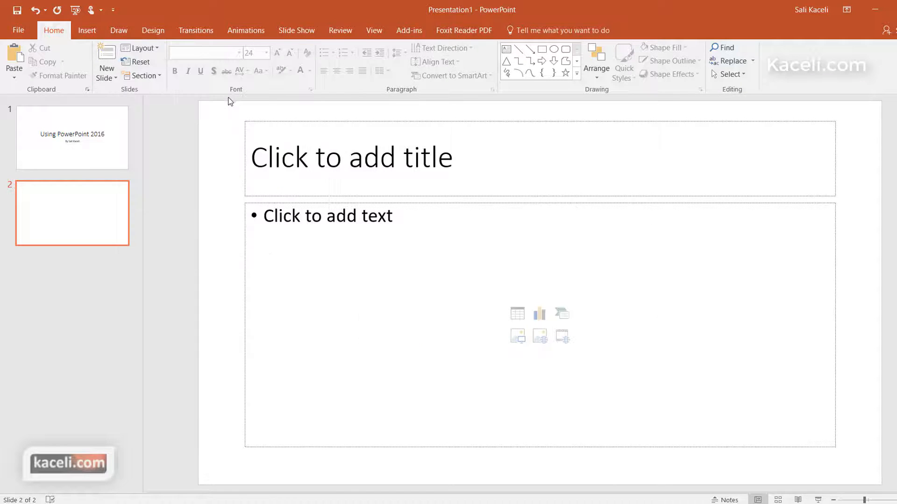
{"action": "mouse_move", "coordinate": [368, 207]}
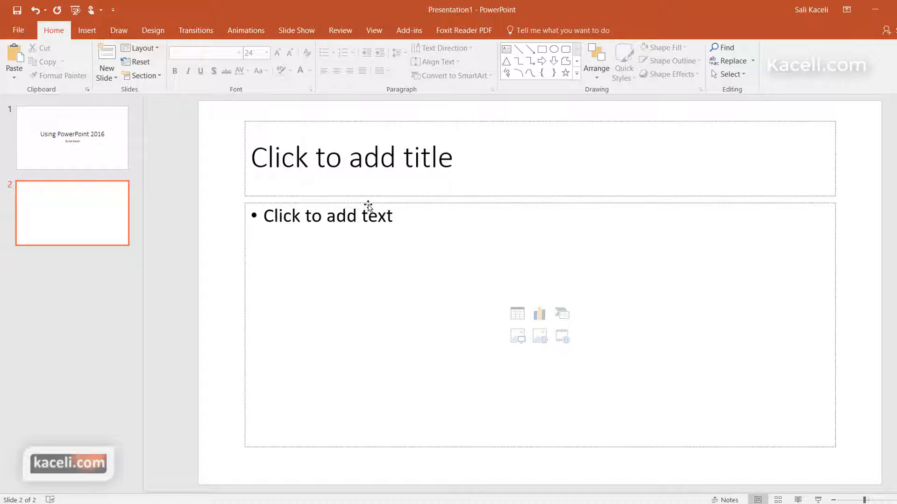
- Title slide 2 "Getting Started with PowerPoint" with bullets "Creating the first slides" and "Changing the slide layout"
{"action": "left_click", "coordinate": [351, 158]}
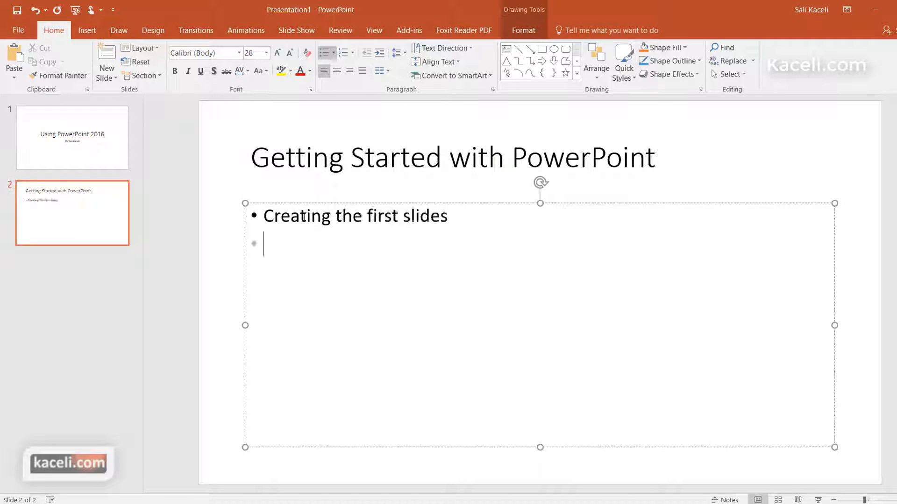
{"action": "type", "text": "Changing the slide layout"}
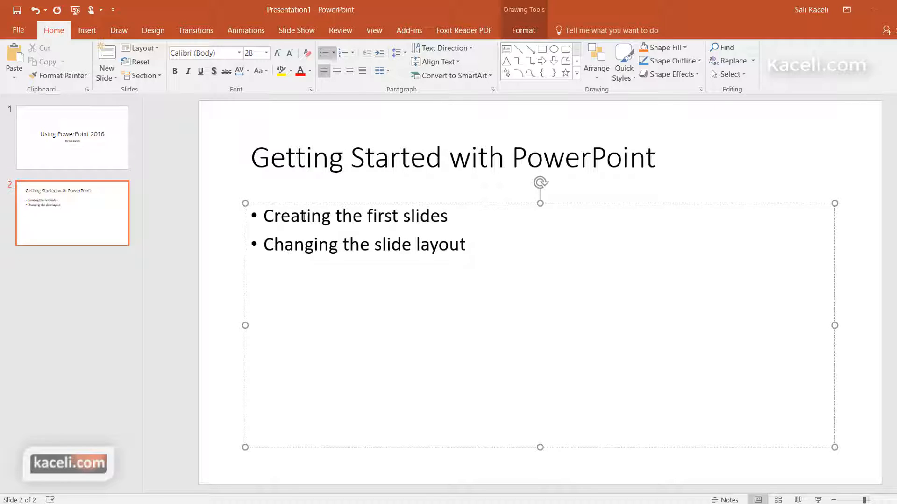
{"action": "left_click", "coordinate": [465, 245]}
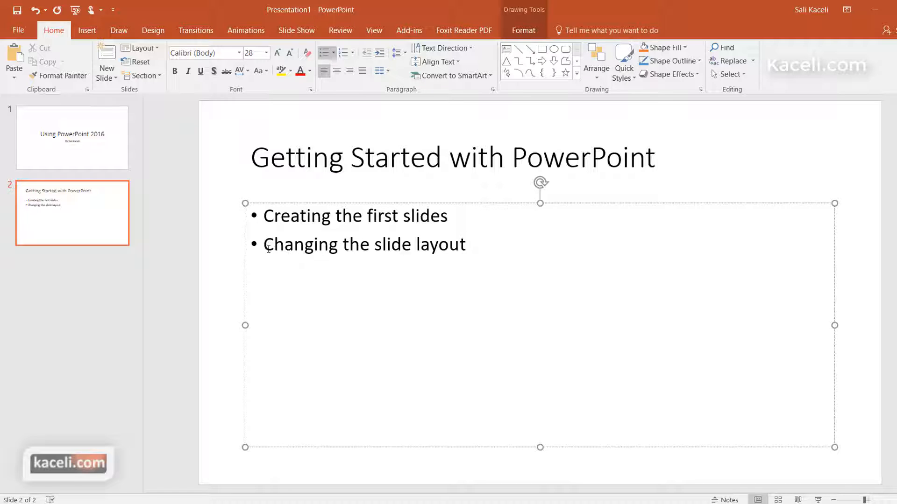
{"action": "left_click", "coordinate": [465, 244]}
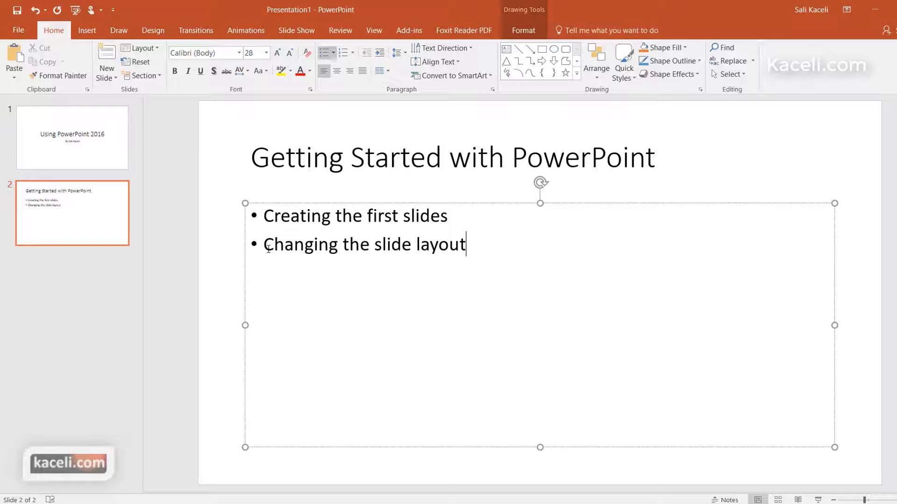
- Insert a third slide titled "Creating your outline" with three bullets on outlining first and enhancing later
{"action": "left_click", "coordinate": [61, 230]}
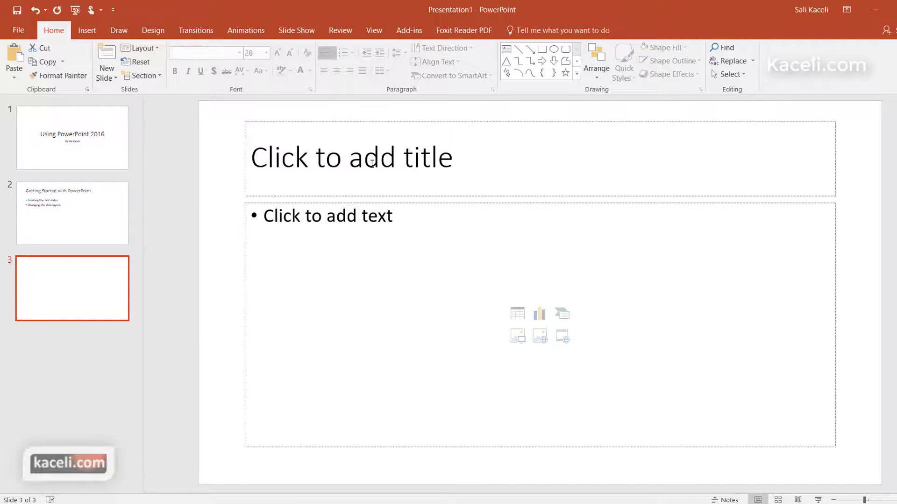
{"action": "left_click", "coordinate": [371, 158]}
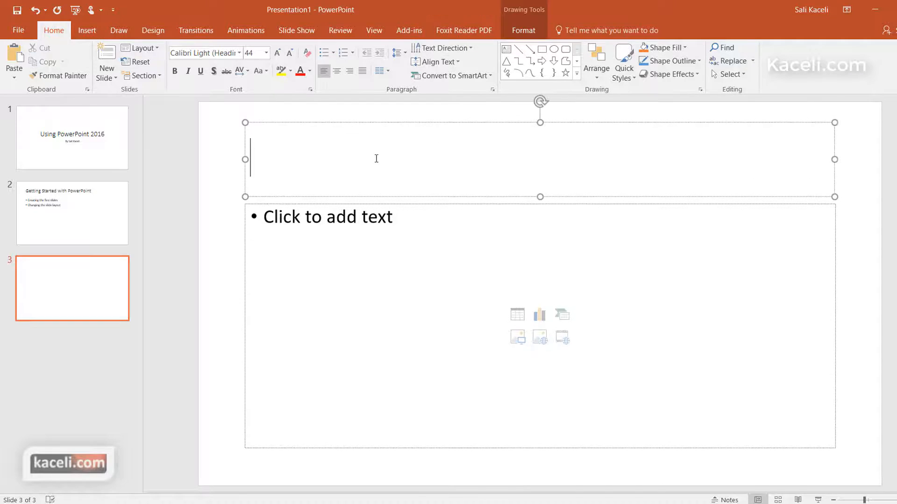
{"action": "type", "text": "Inserting"}
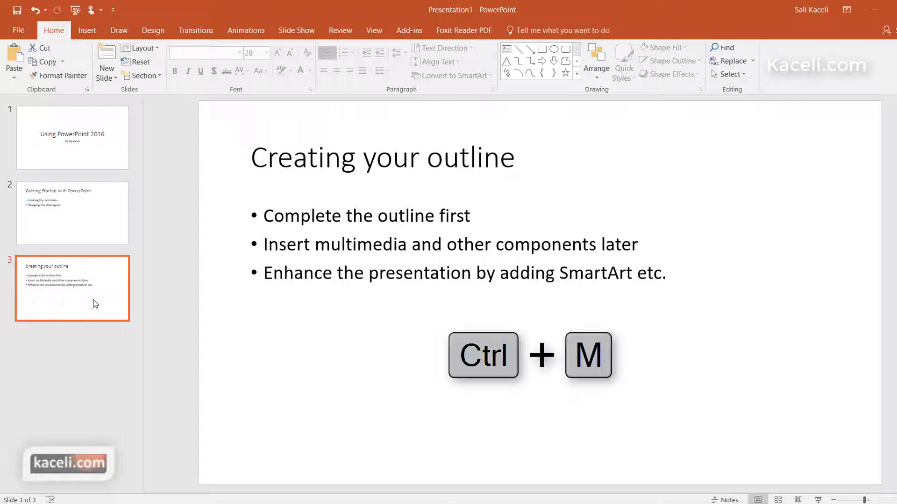
{"action": "mouse_move", "coordinate": [116, 241]}
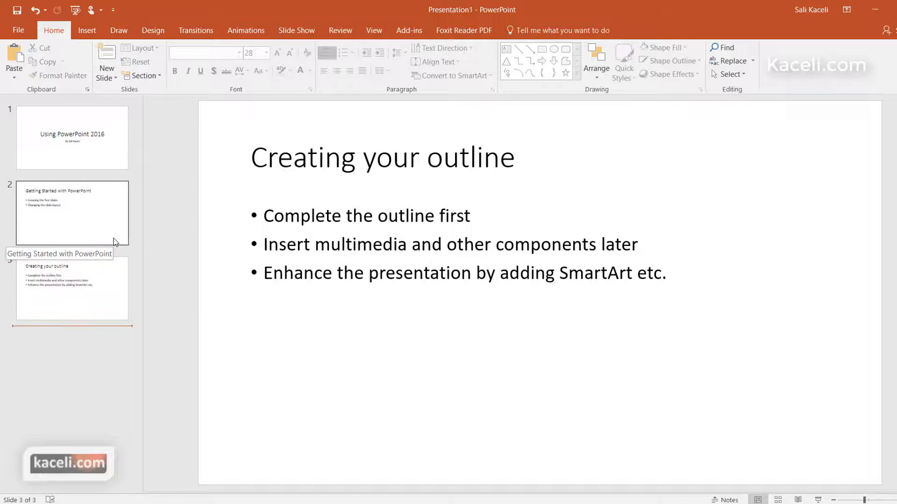
{"action": "mouse_move", "coordinate": [105, 65]}
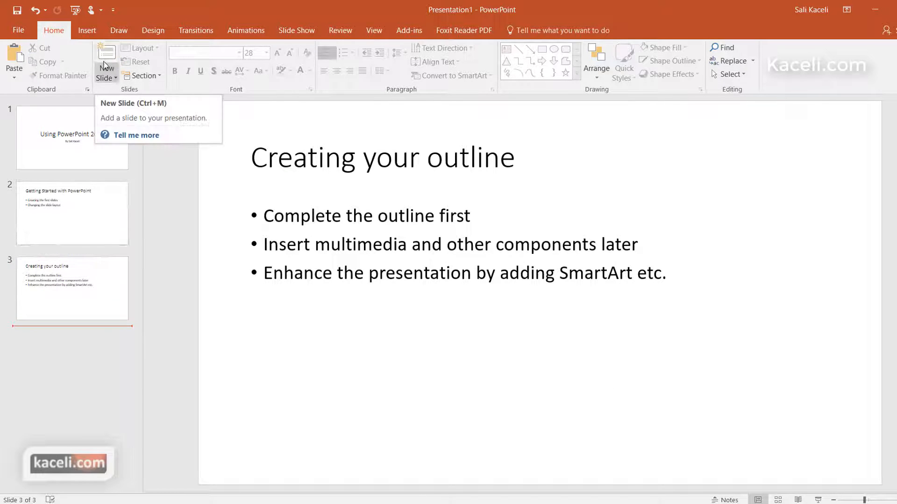
{"action": "mouse_move", "coordinate": [114, 79]}
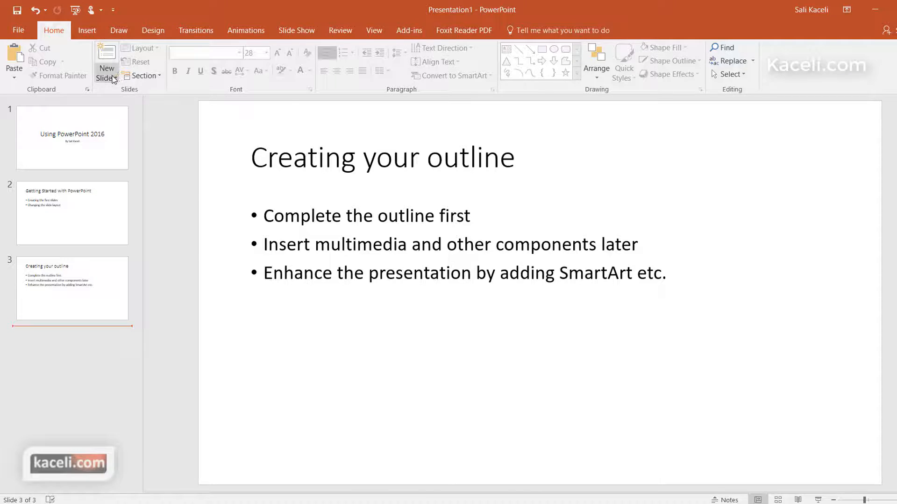
- Insert a fourth Comparison-layout slide titled "Changing the Slide Layout", then return to the outline slide
{"action": "left_click", "coordinate": [106, 67]}
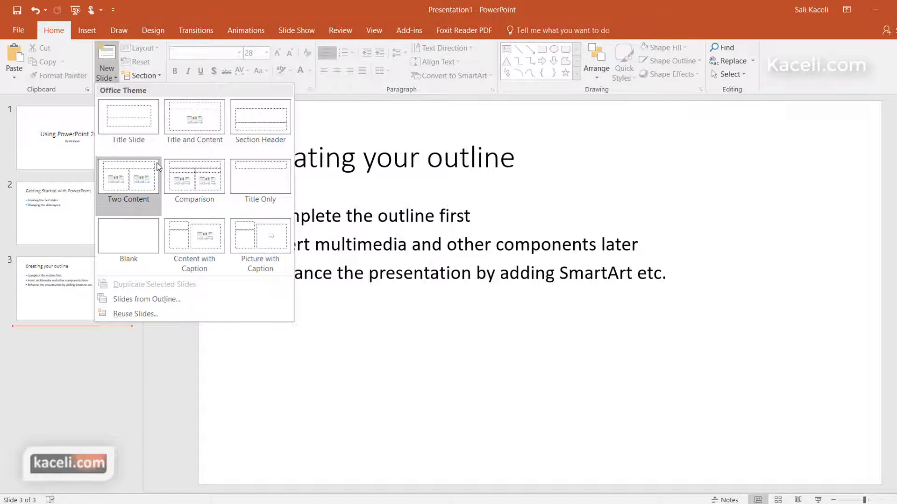
{"action": "mouse_move", "coordinate": [183, 179]}
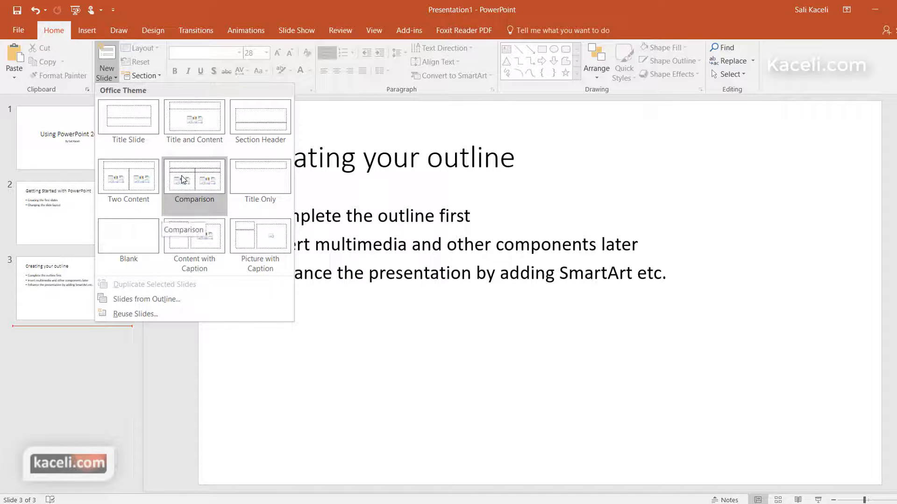
{"action": "left_click", "coordinate": [195, 179]}
{"action": "type", "text": "Changing the Slide Layout"}
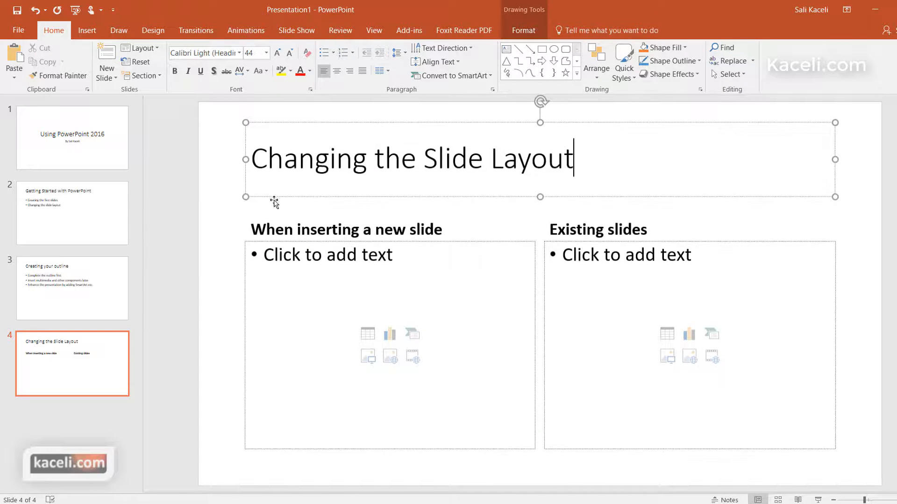
{"action": "left_click", "coordinate": [106, 75]}
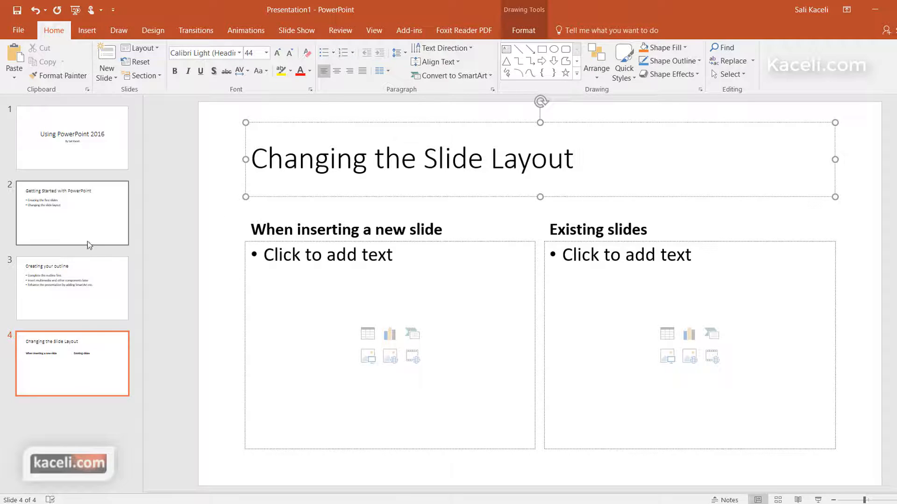
{"action": "left_click", "coordinate": [72, 287]}
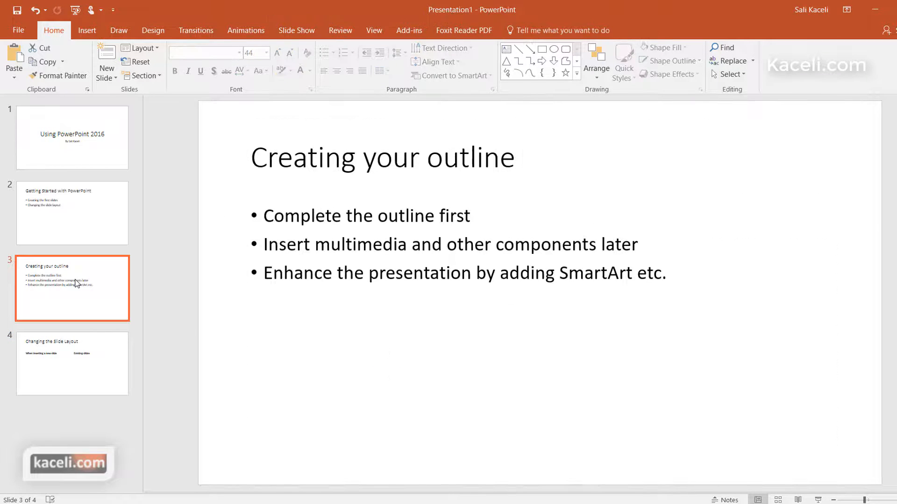
- Apply the Comparison layout to the outline slide, then undo it to restore the original layout
{"action": "left_click", "coordinate": [140, 49]}
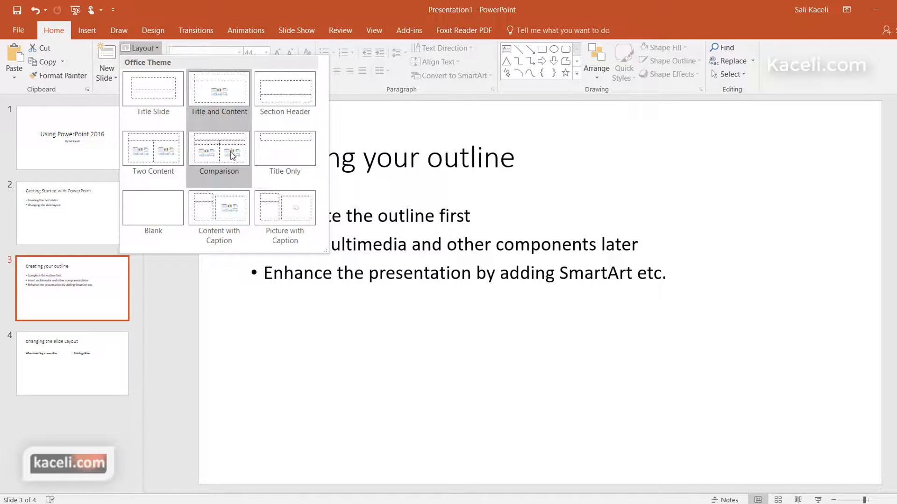
{"action": "left_click", "coordinate": [219, 149]}
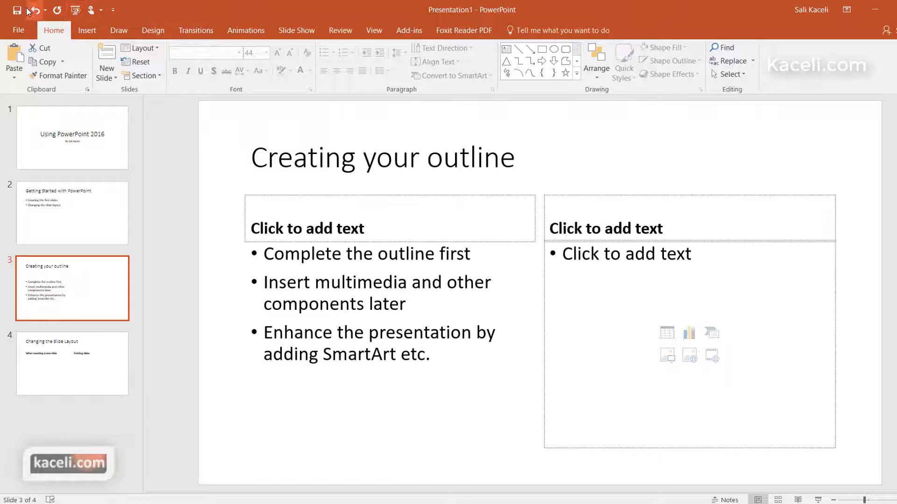
{"action": "mouse_move", "coordinate": [32, 10]}
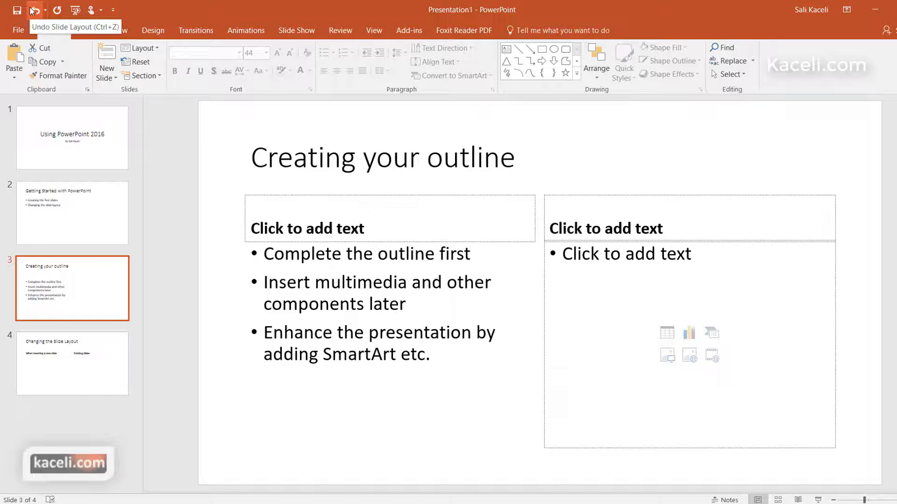
{"action": "left_click", "coordinate": [77, 220]}
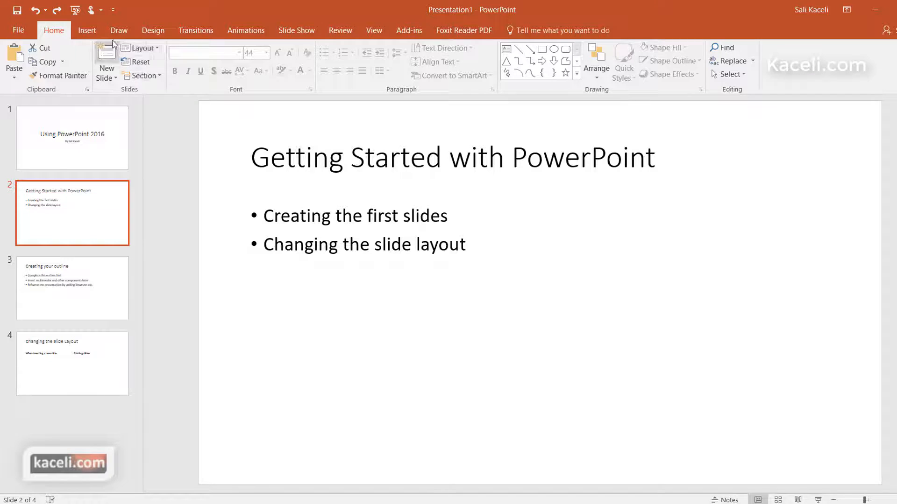
- Revisit slide 2's title without changes, then make slide 4 "Changing the Slide Layout" active
{"action": "left_click", "coordinate": [313, 157]}
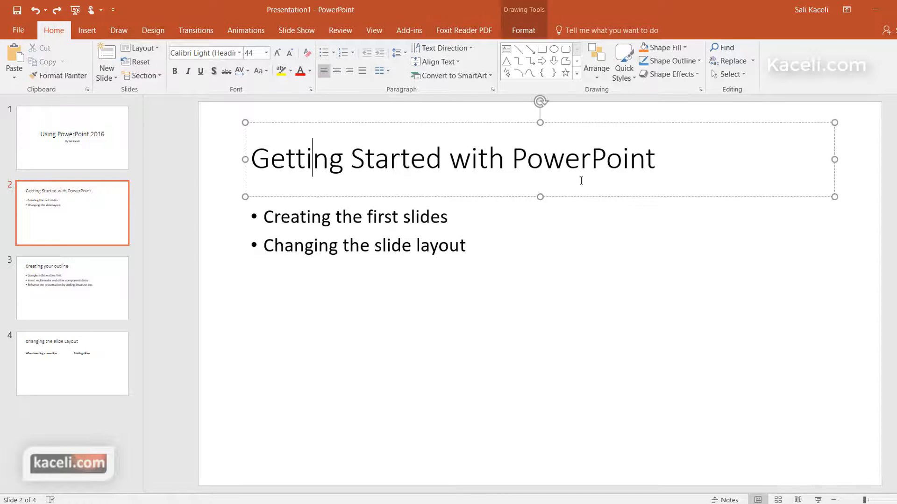
{"action": "left_click", "coordinate": [655, 159]}
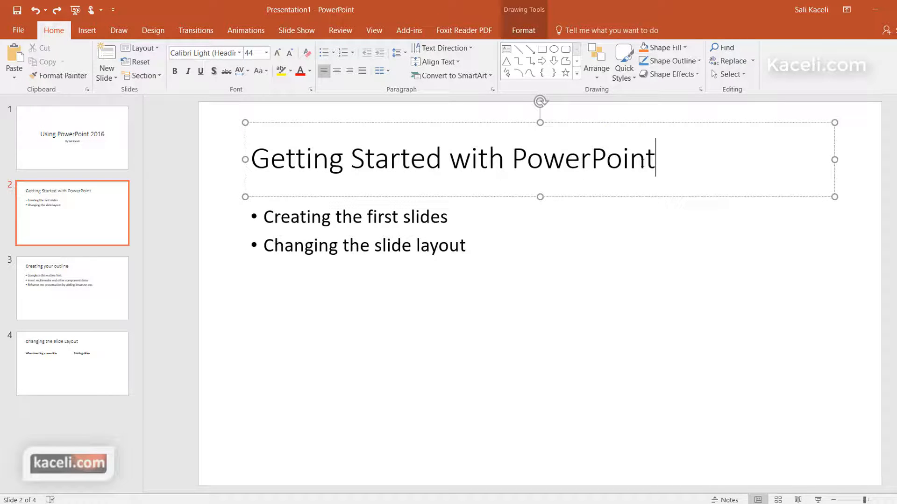
{"action": "triple_click", "coordinate": [447, 157]}
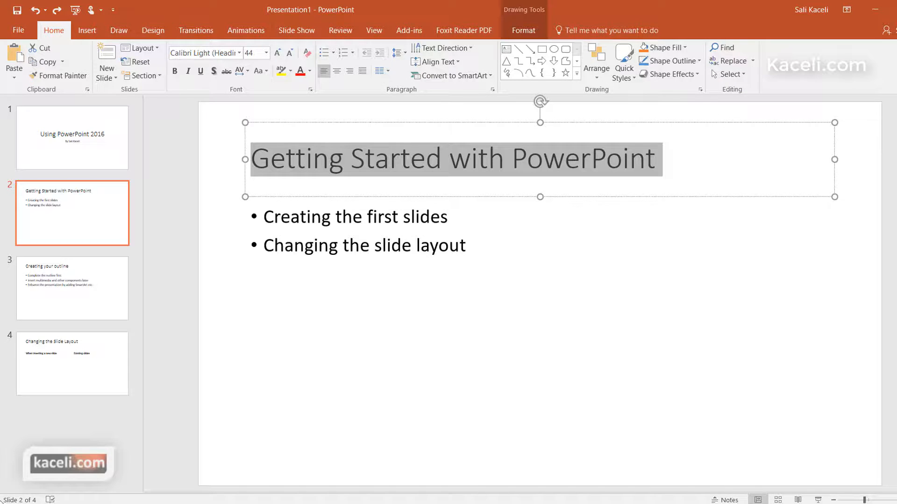
{"action": "left_click", "coordinate": [72, 364]}
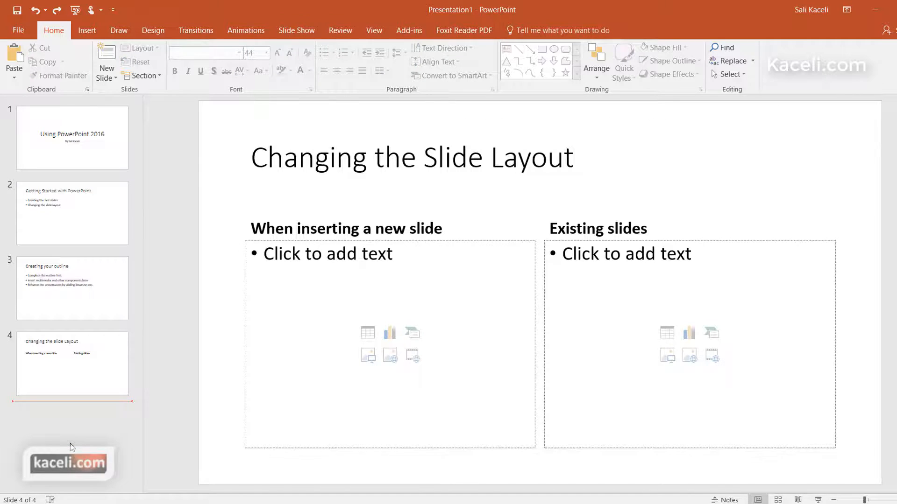
{"action": "left_click", "coordinate": [98, 379]}
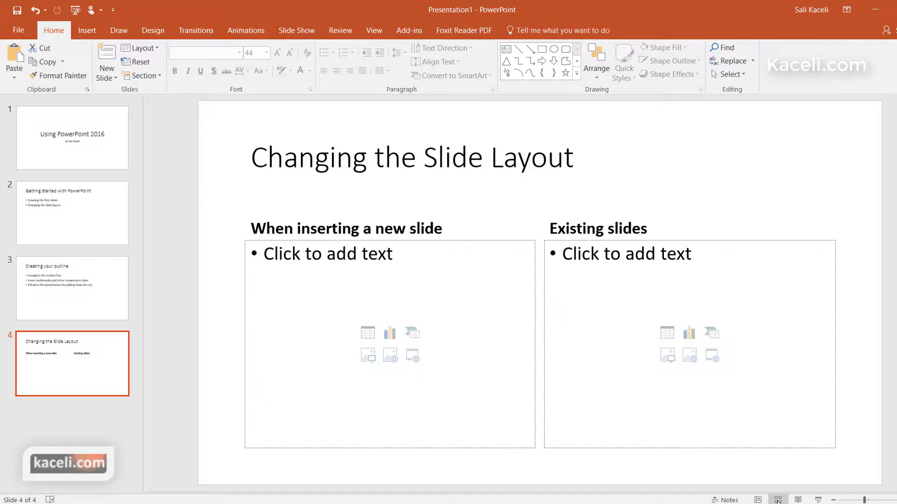
{"action": "left_click", "coordinate": [777, 500]}
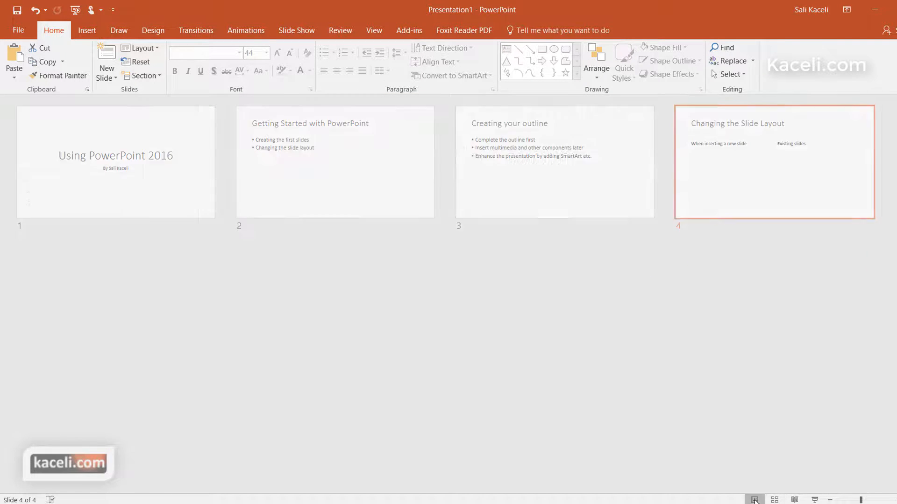
{"action": "left_click", "coordinate": [755, 499]}
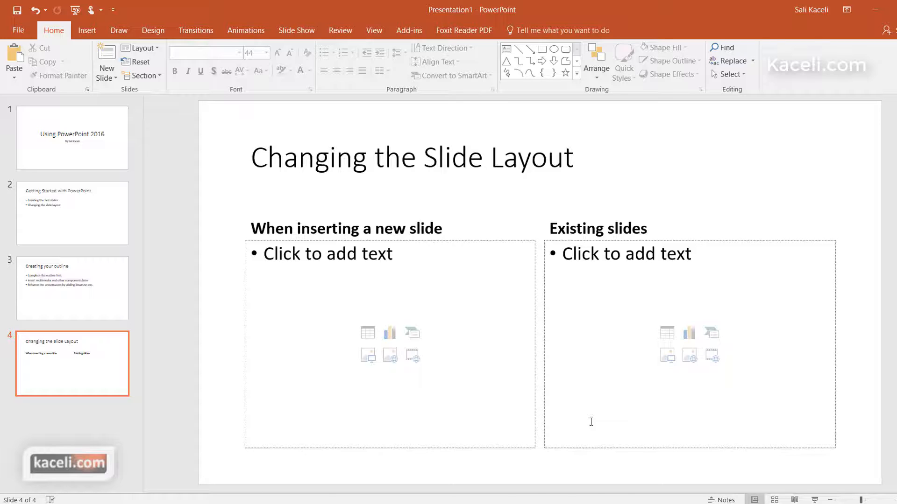
{"action": "mouse_move", "coordinate": [24, 292]}
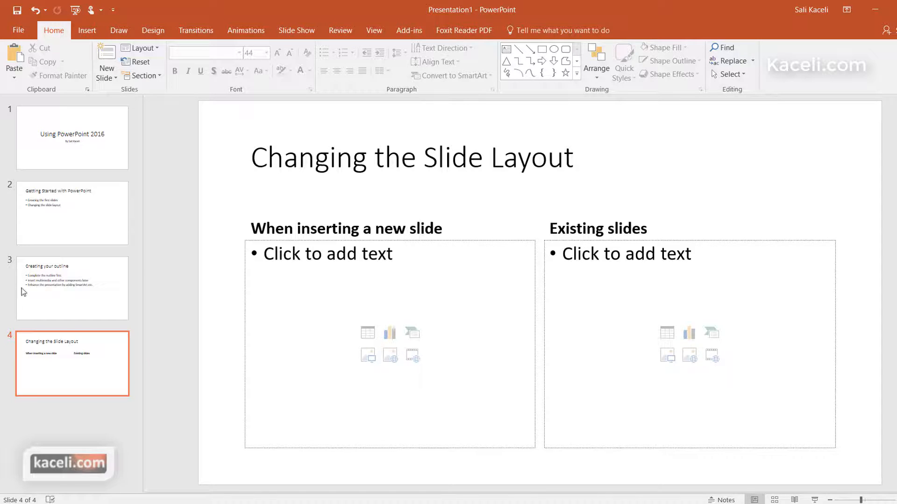
{"action": "mouse_move", "coordinate": [23, 290]}
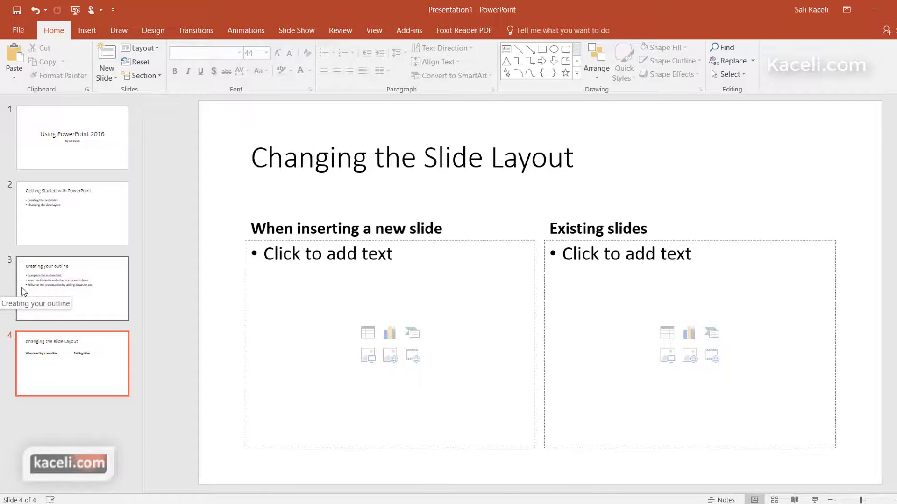
{"action": "mouse_move", "coordinate": [110, 60]}
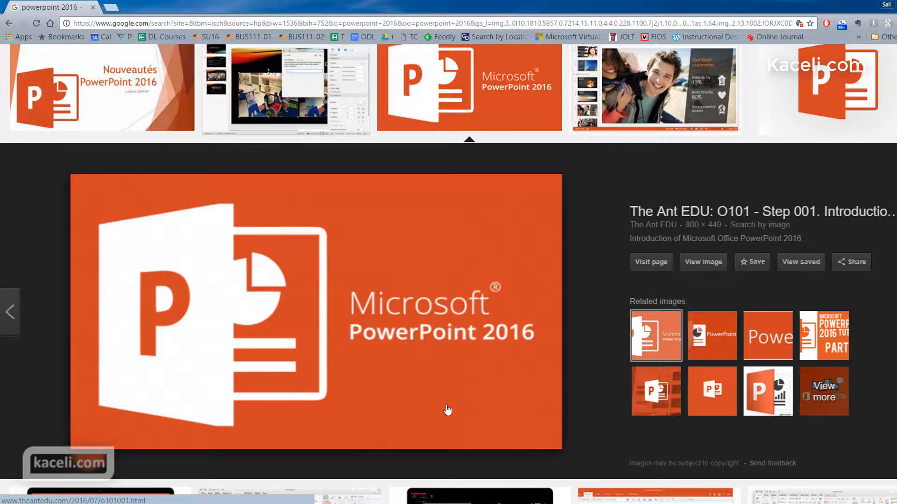
- Copy the enlarged Microsoft PowerPoint 2016 logo from the Google Images preview
{"action": "right_click", "coordinate": [448, 410]}
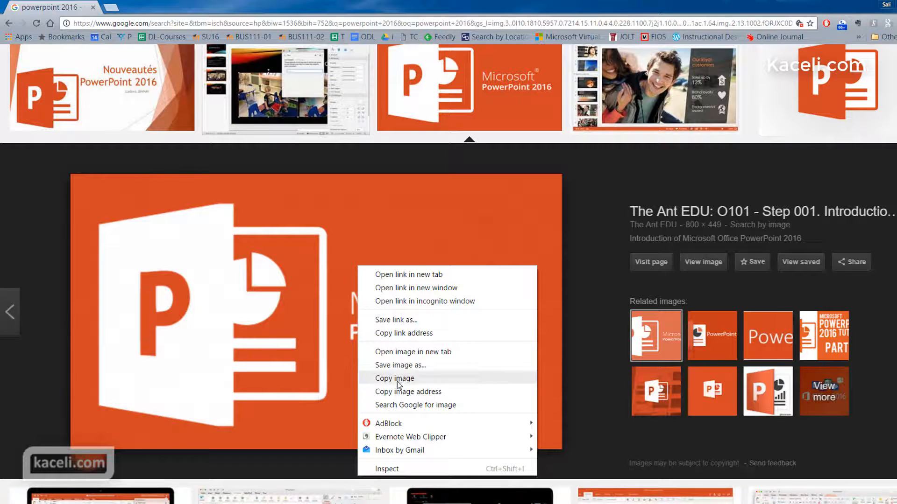
{"action": "left_click", "coordinate": [394, 378]}
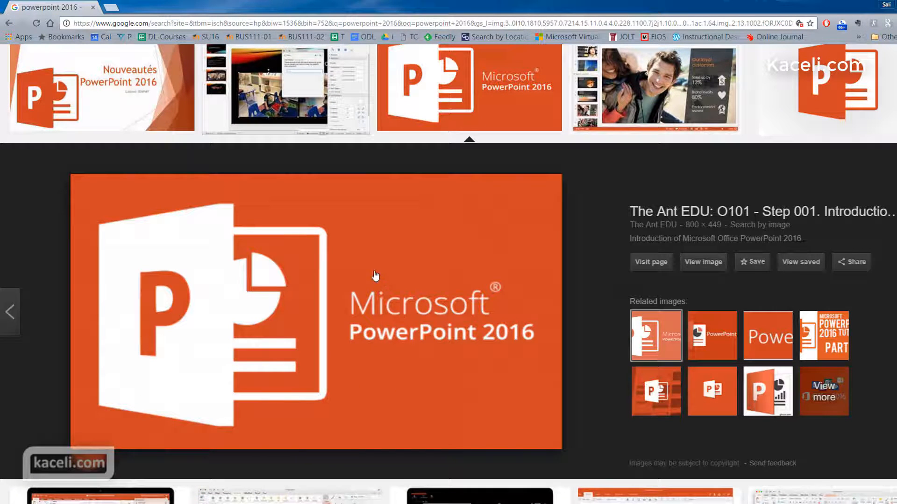
{"action": "mouse_move", "coordinate": [885, 17]}
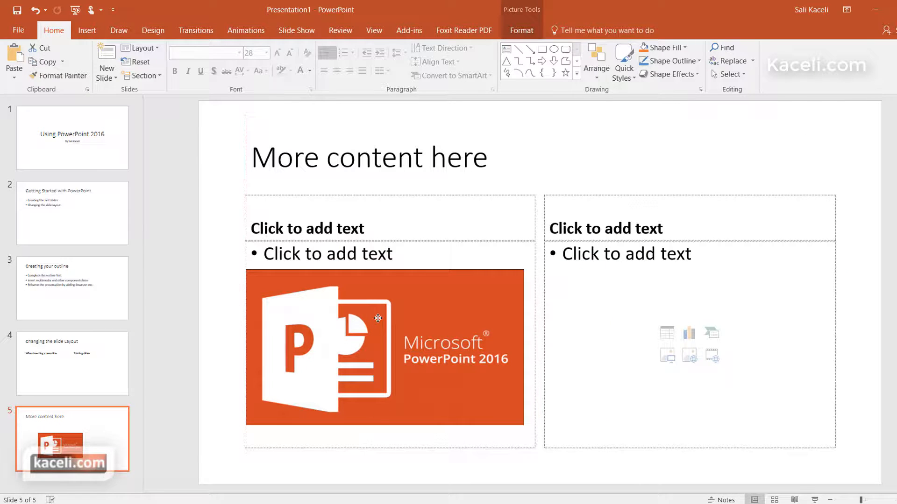
- Deselect the pasted PowerPoint logo on slide 5, 'More content here'
{"action": "left_click", "coordinate": [232, 364]}
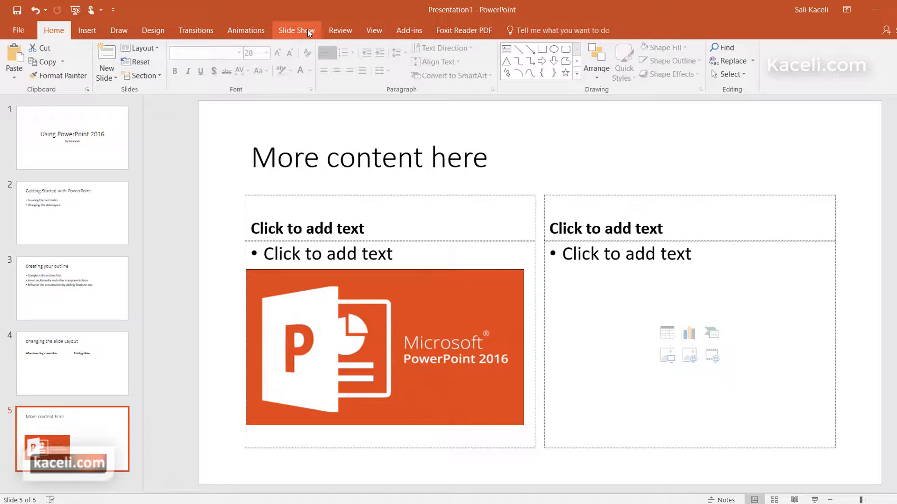
- Run the deck as a slide show without recording, then return to Home editing on slide 2
{"action": "left_click", "coordinate": [296, 30]}
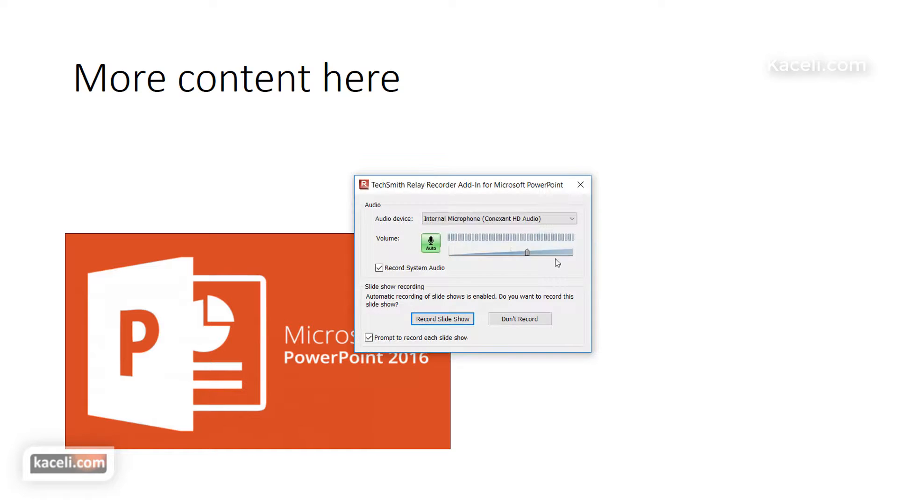
{"action": "left_click", "coordinate": [519, 319]}
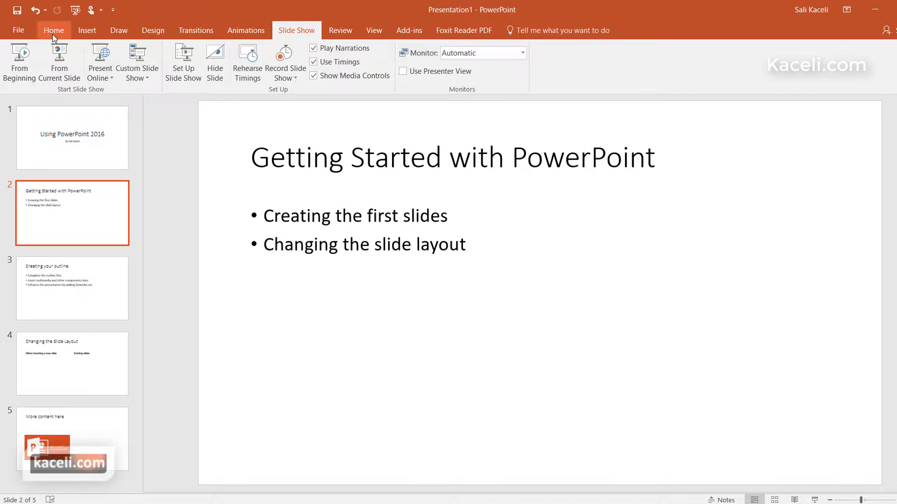
{"action": "left_click", "coordinate": [55, 30]}
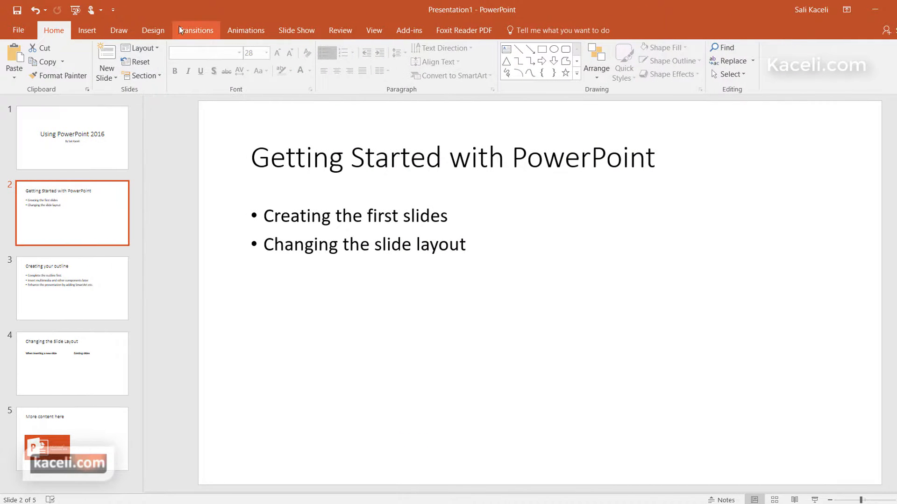
- Apply the wood-floor theme from the Design gallery to all five slides
{"action": "left_click", "coordinate": [153, 30]}
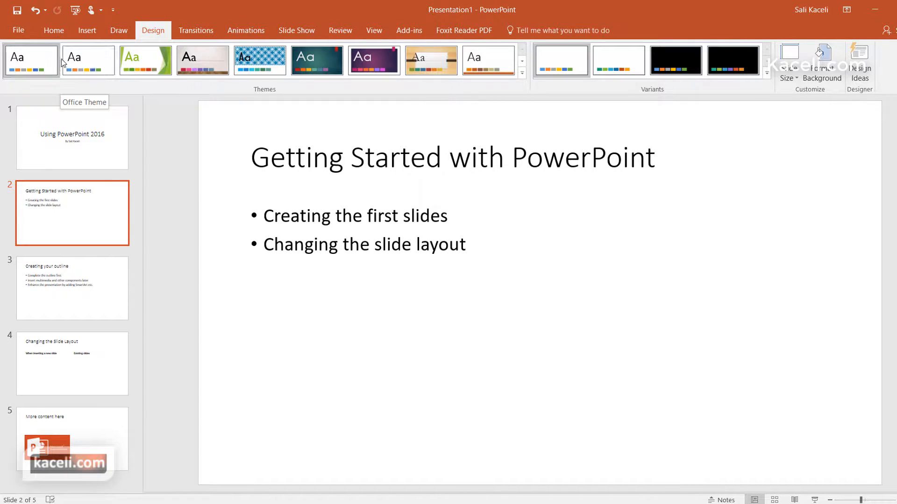
{"action": "mouse_move", "coordinate": [155, 31]}
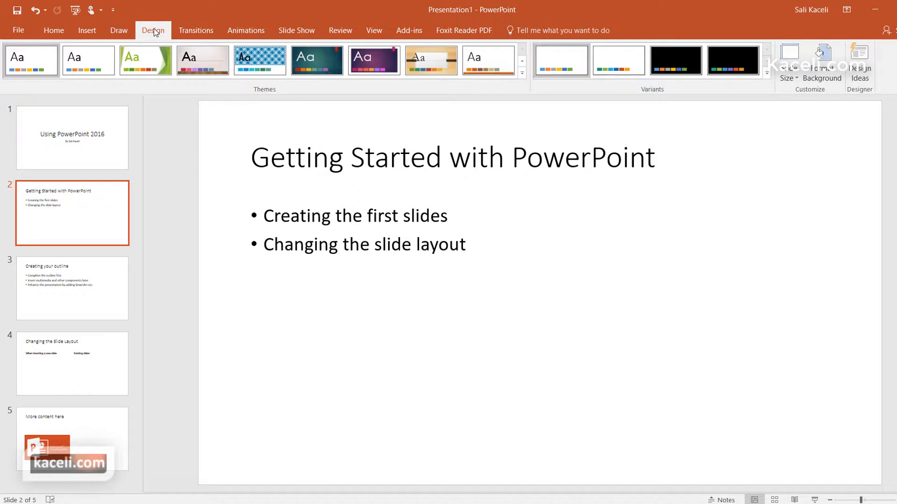
{"action": "mouse_move", "coordinate": [32, 67]}
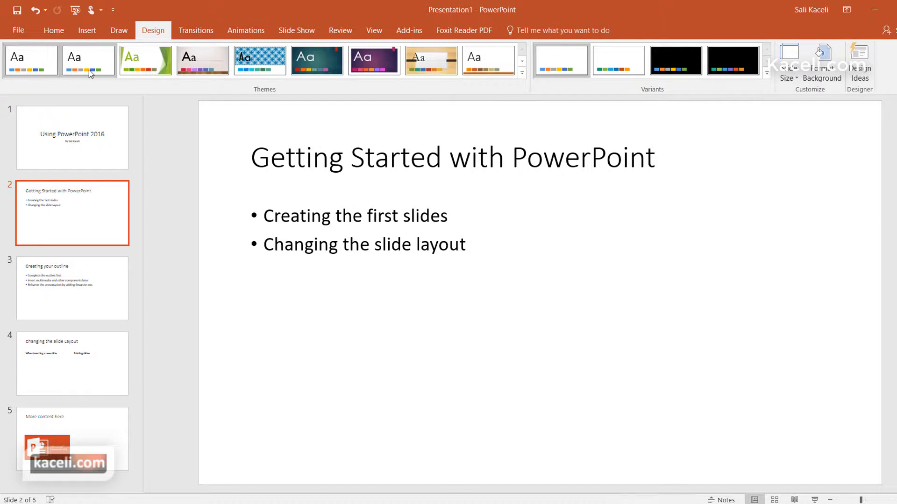
{"action": "left_click", "coordinate": [202, 60]}
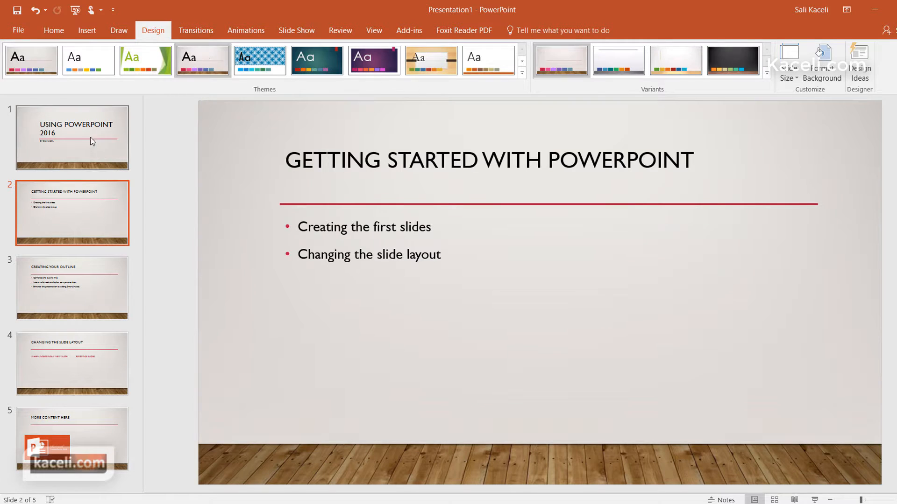
{"action": "mouse_move", "coordinate": [110, 317]}
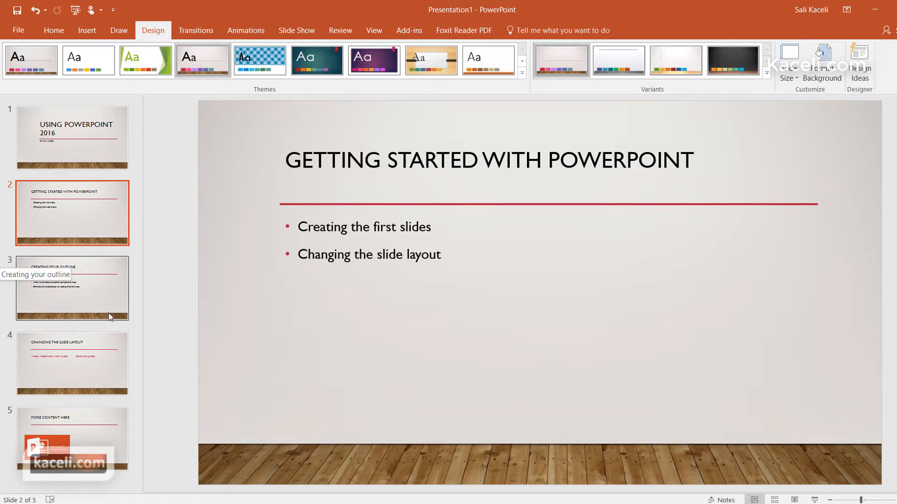
{"action": "mouse_move", "coordinate": [179, 274]}
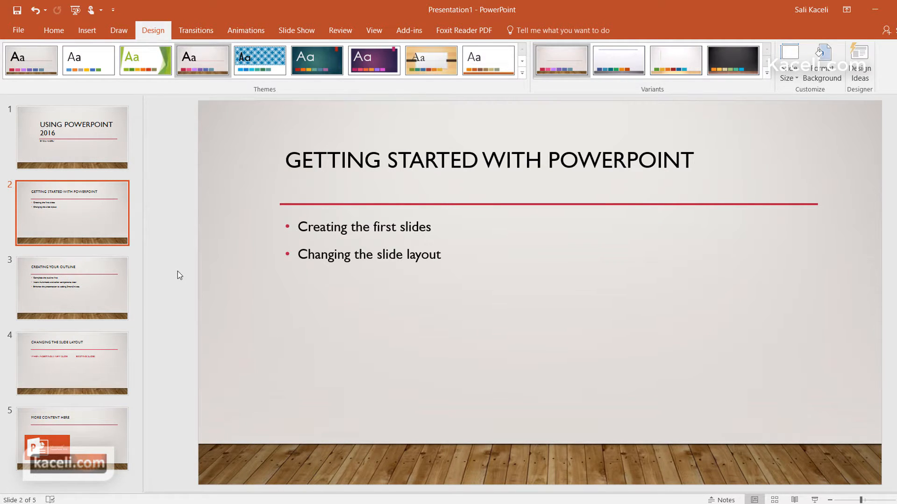
{"action": "mouse_move", "coordinate": [254, 285]}
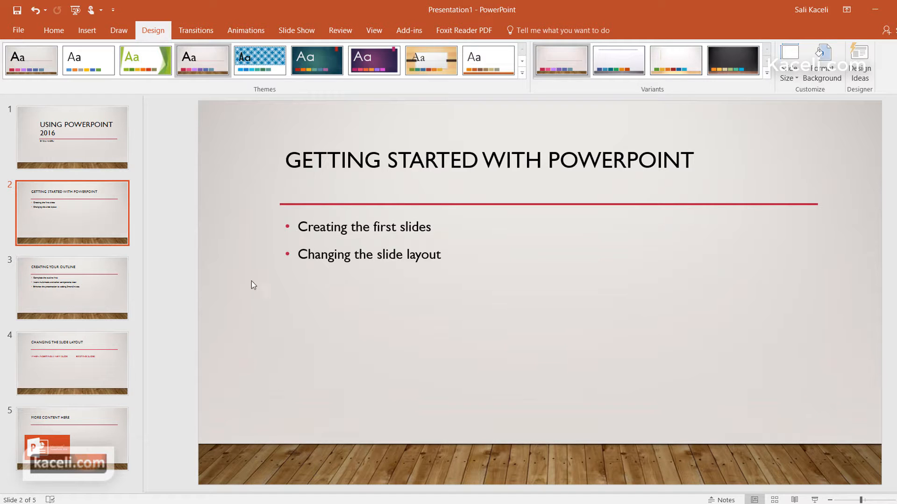
- Select slide 4, 'Changing the Slide Layout', from the thumbnail pane
{"action": "left_click", "coordinate": [296, 30]}
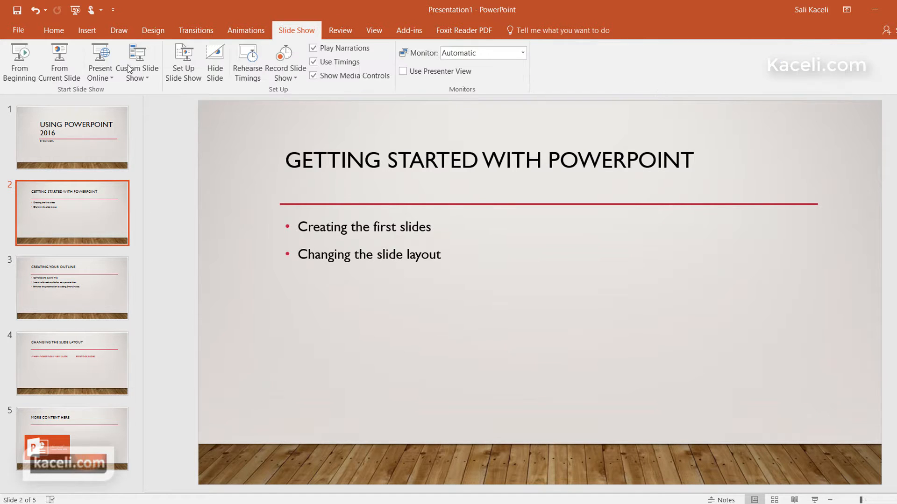
{"action": "left_click", "coordinate": [72, 362]}
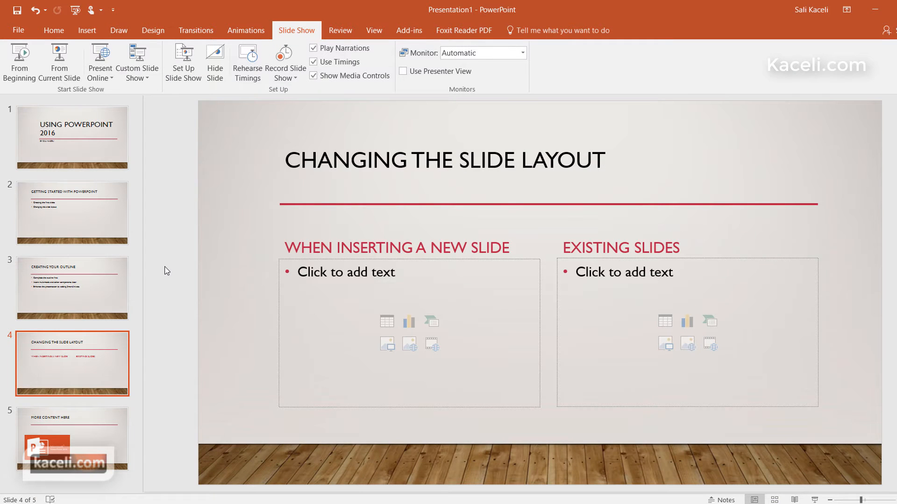